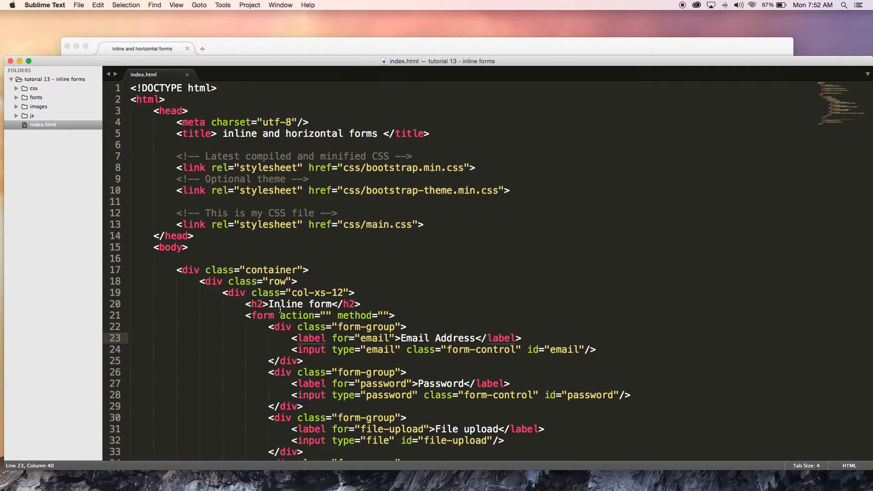
Step: Bring the Firefox preview of index.html in front of Sublime Text
{"action": "left_click", "coordinate": [269, 327]}
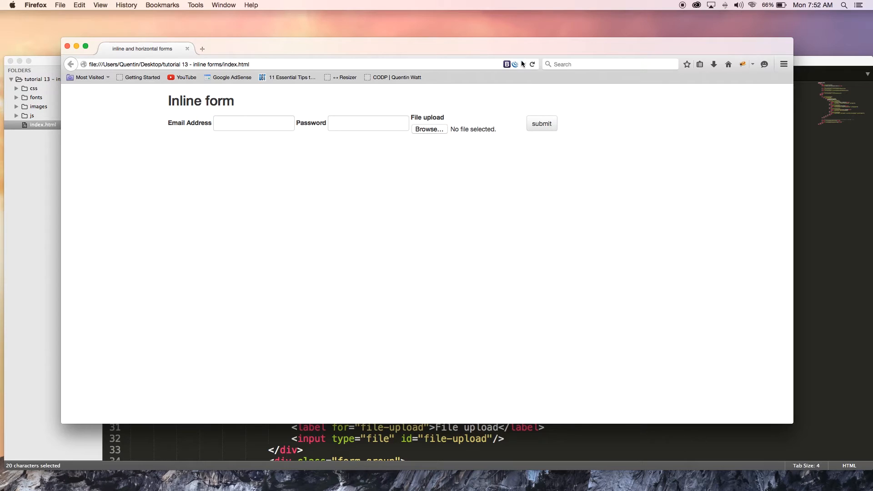
{"action": "left_click", "coordinate": [532, 64]}
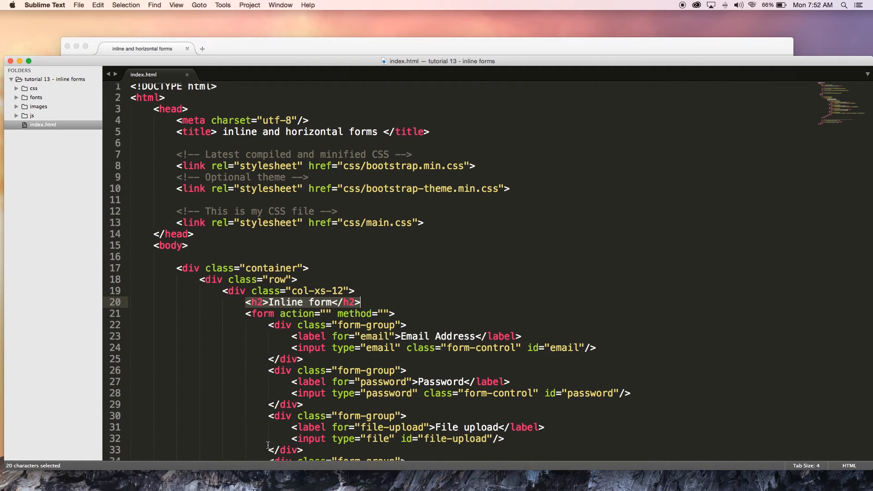
{"action": "mouse_move", "coordinate": [288, 421]}
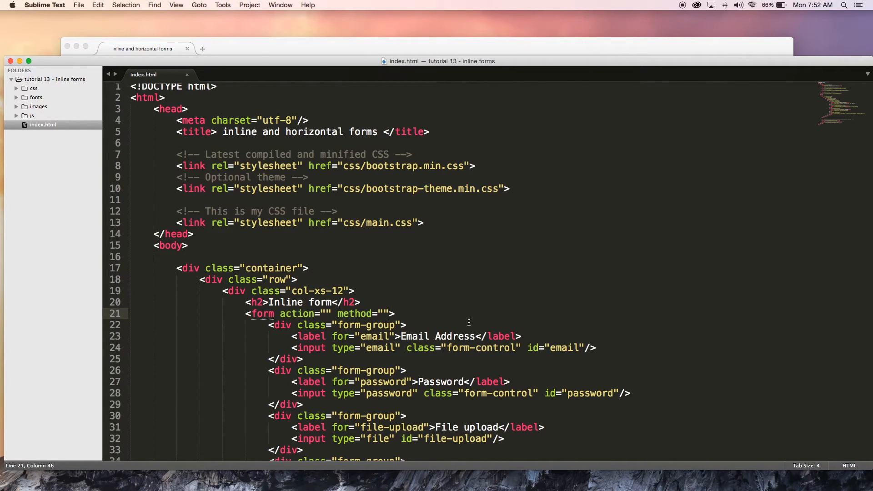
Step: Add class="form-inline" to the opening form tag in index.html
{"action": "left_click", "coordinate": [275, 325]}
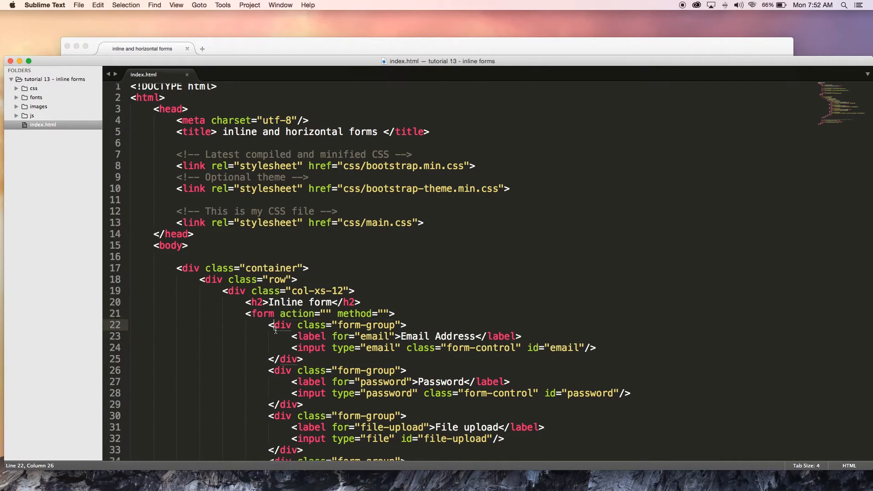
{"action": "left_click", "coordinate": [390, 314]}
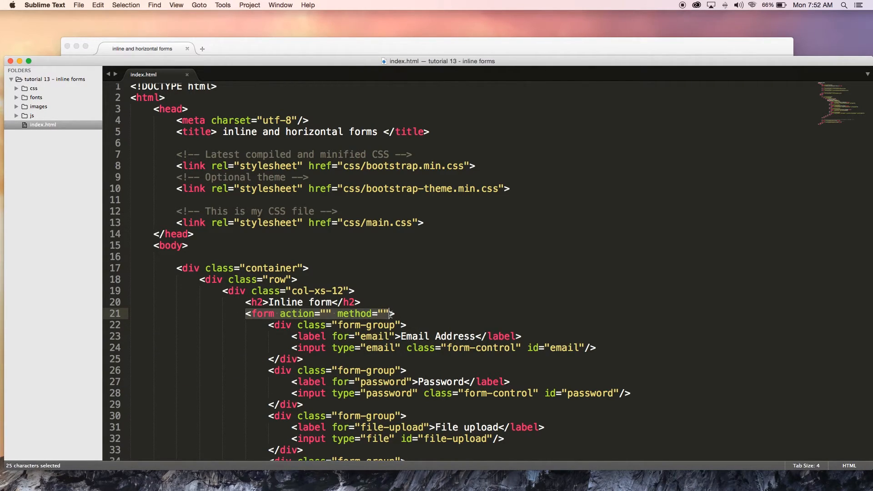
{"action": "left_click", "coordinate": [395, 314]}
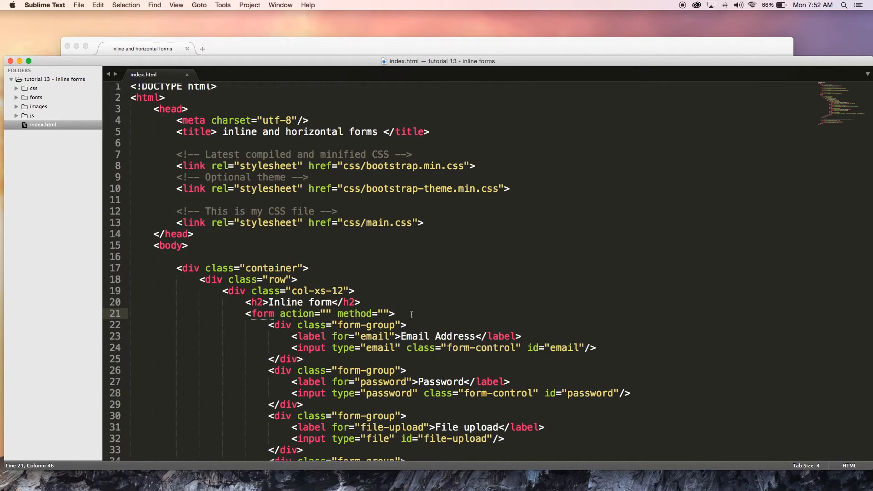
{"action": "type", "text": "class=\""}
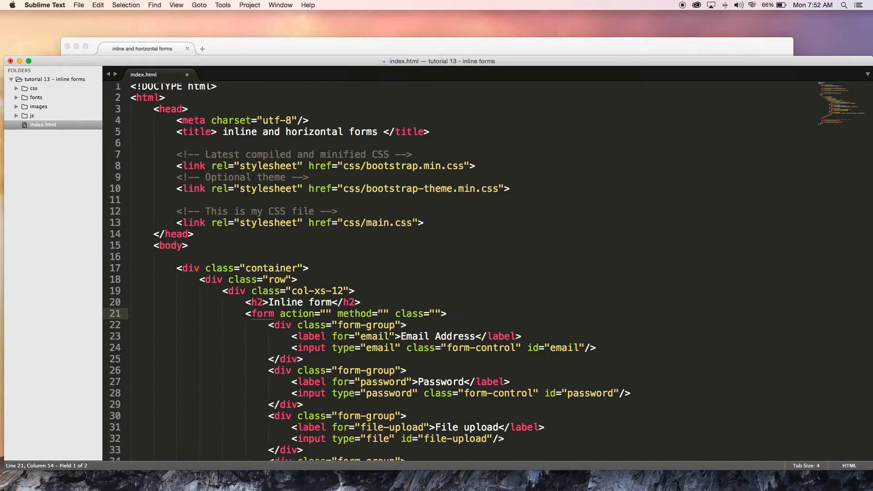
{"action": "type", "text": "form-"}
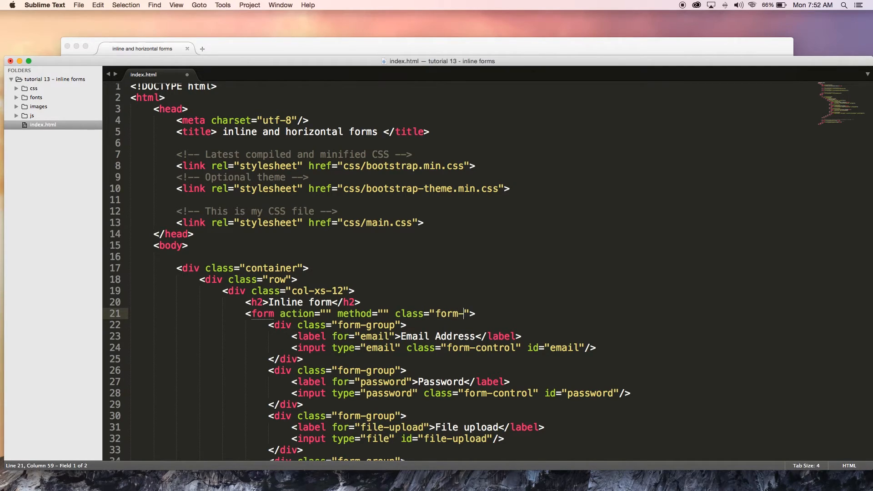
{"action": "type", "text": "inline"}
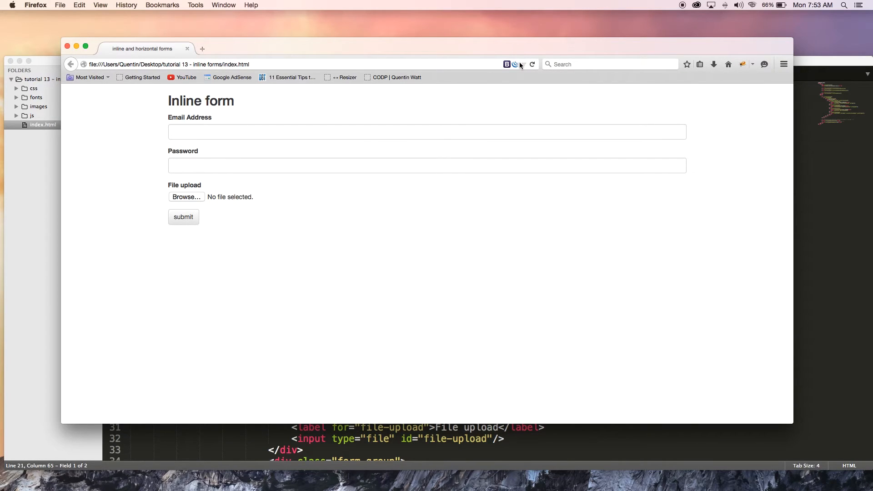
Step: Reload the Firefox page so the fields render side by side in one row
{"action": "left_click", "coordinate": [532, 64]}
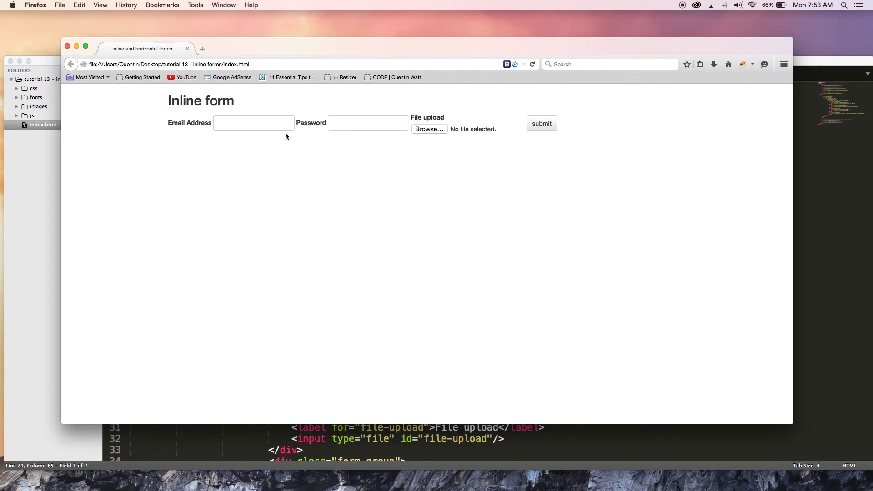
{"action": "mouse_move", "coordinate": [425, 173]}
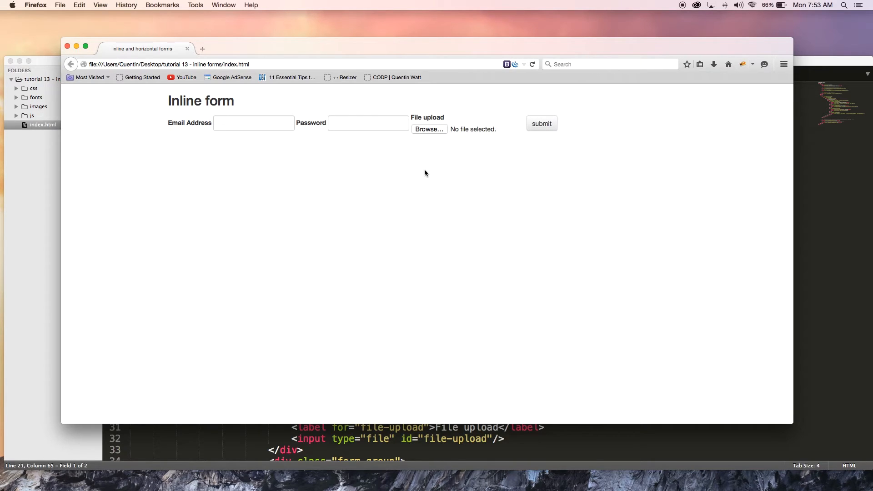
{"action": "mouse_move", "coordinate": [421, 137]}
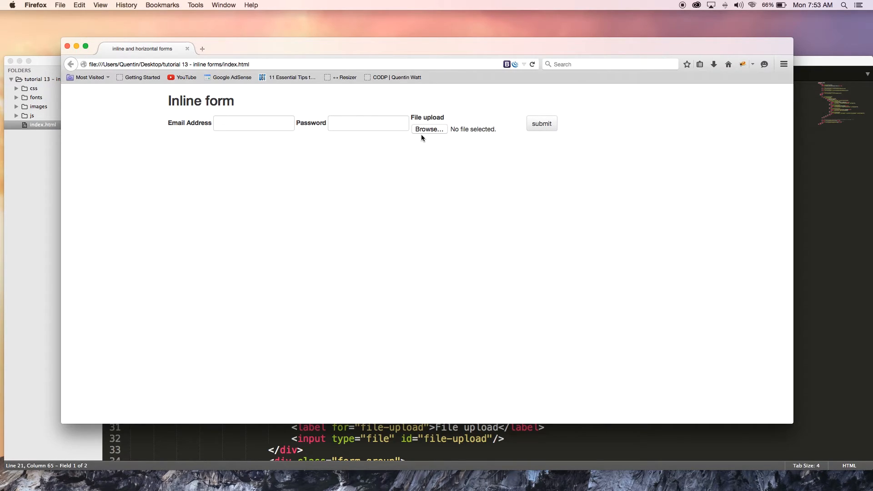
{"action": "mouse_move", "coordinate": [440, 142]}
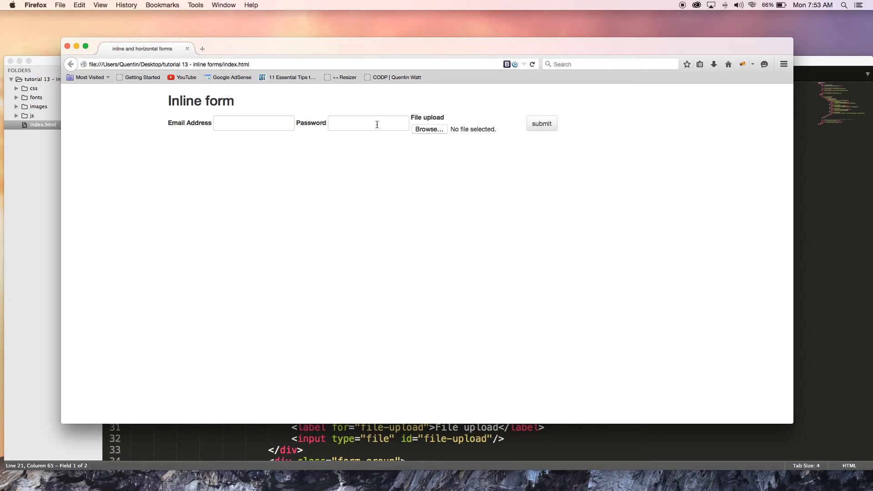
{"action": "mouse_move", "coordinate": [453, 130]}
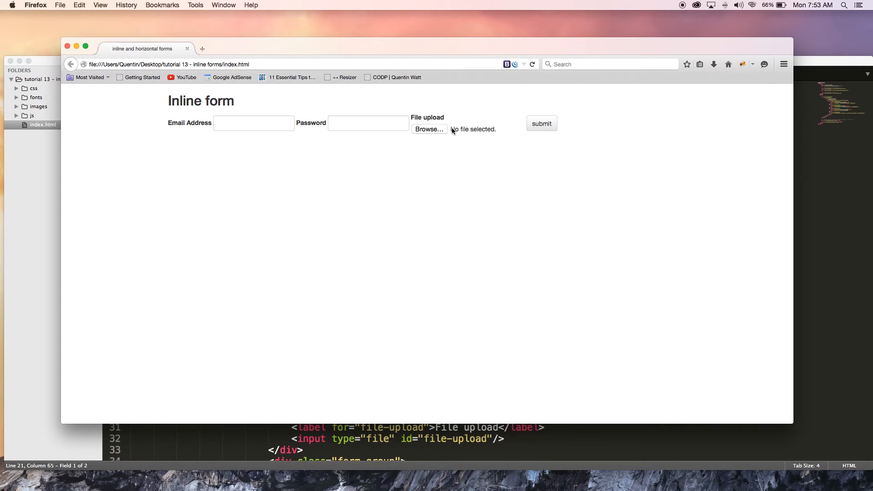
{"action": "mouse_move", "coordinate": [448, 132]}
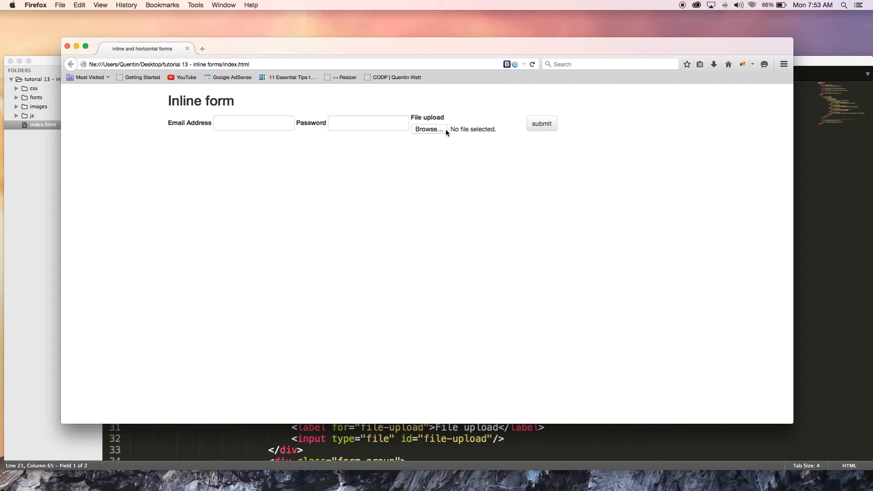
{"action": "mouse_move", "coordinate": [454, 133]}
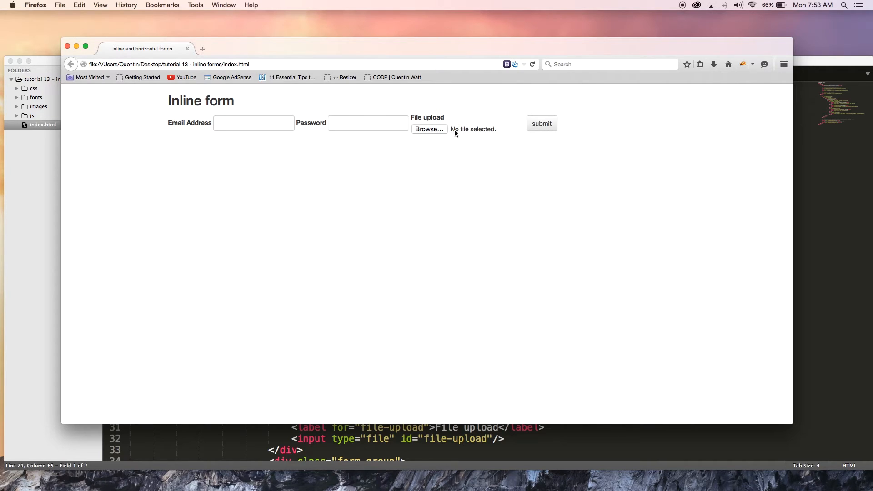
{"action": "mouse_move", "coordinate": [444, 133]}
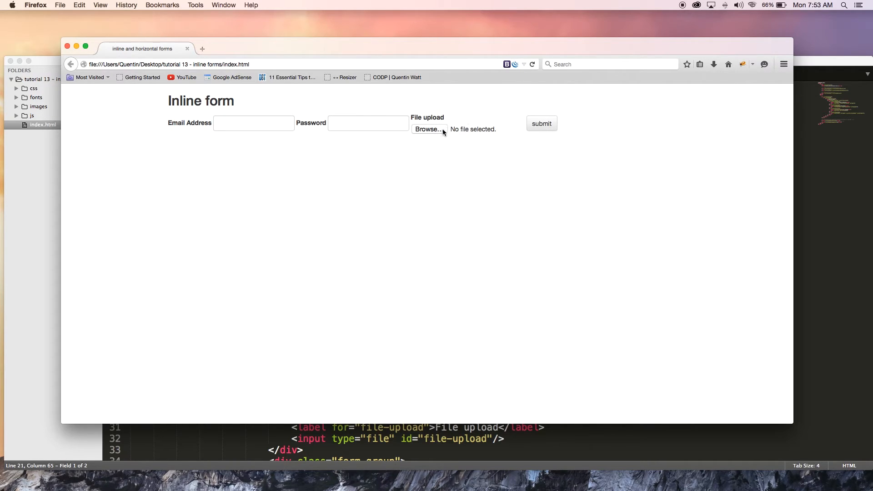
{"action": "mouse_move", "coordinate": [580, 287]}
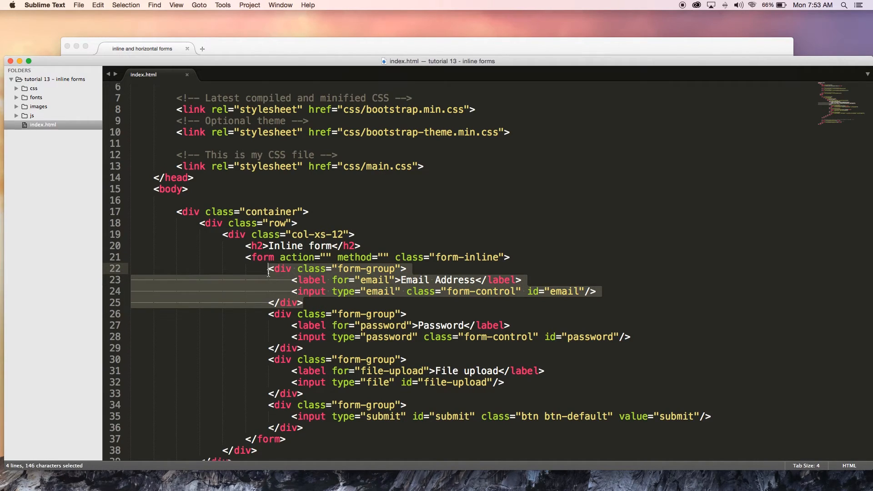
{"action": "mouse_move", "coordinate": [269, 273]}
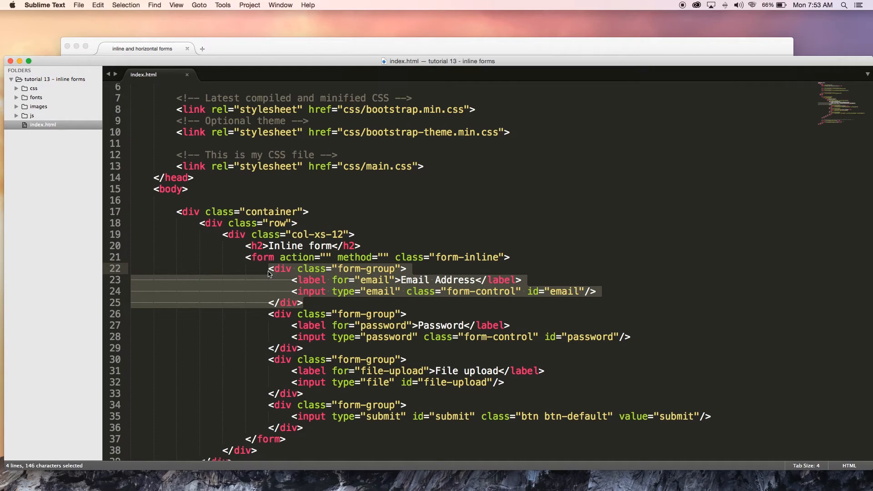
Step: Change the h2 heading from 'Inline form' to 'Horizontal form'
{"action": "double_click", "coordinate": [285, 245]}
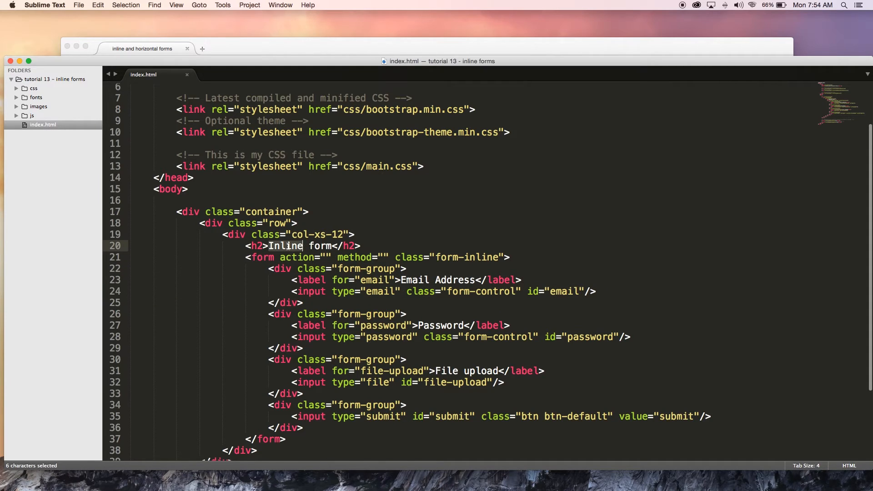
{"action": "type", "text": "H"}
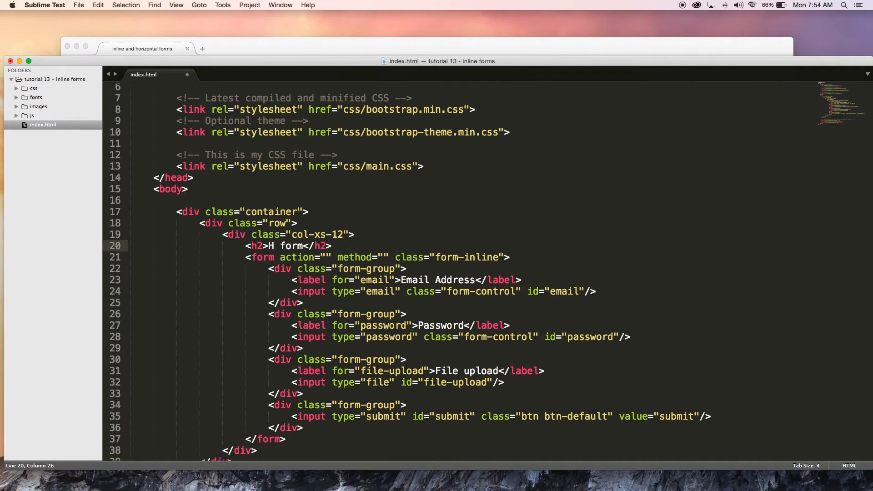
{"action": "type", "text": "oriz"}
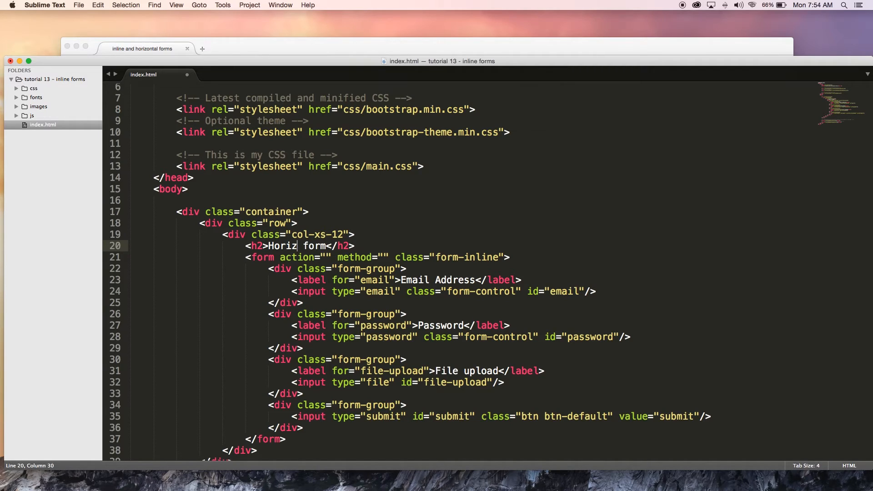
{"action": "type", "text": "ontal"}
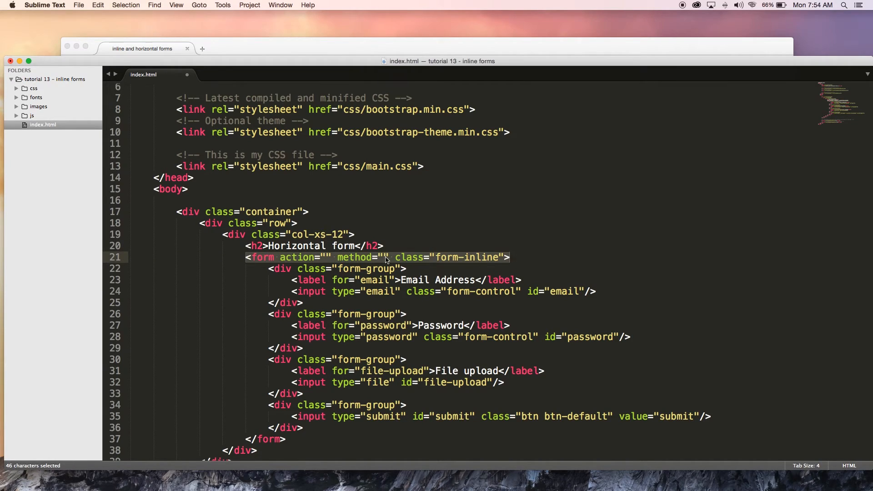
Step: Change the form's class from form-inline to form-horizontal
{"action": "left_click", "coordinate": [473, 256]}
{"action": "type", "text": "h"}
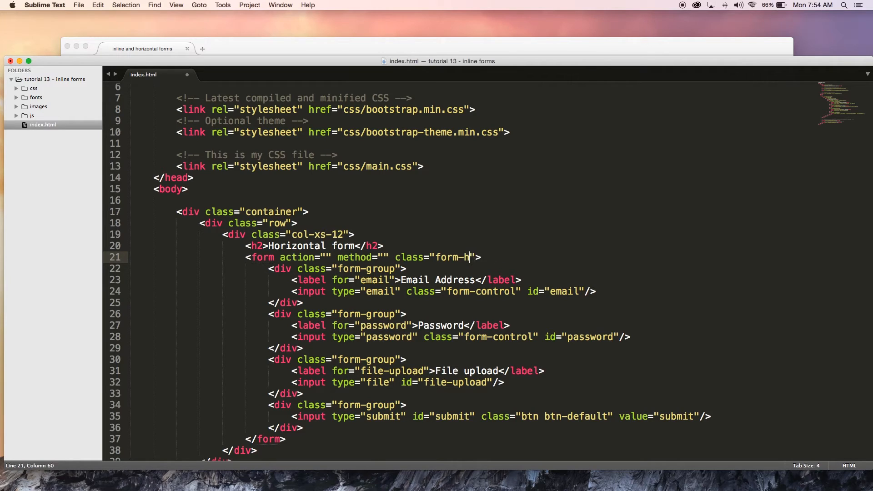
{"action": "type", "text": "orizontal"}
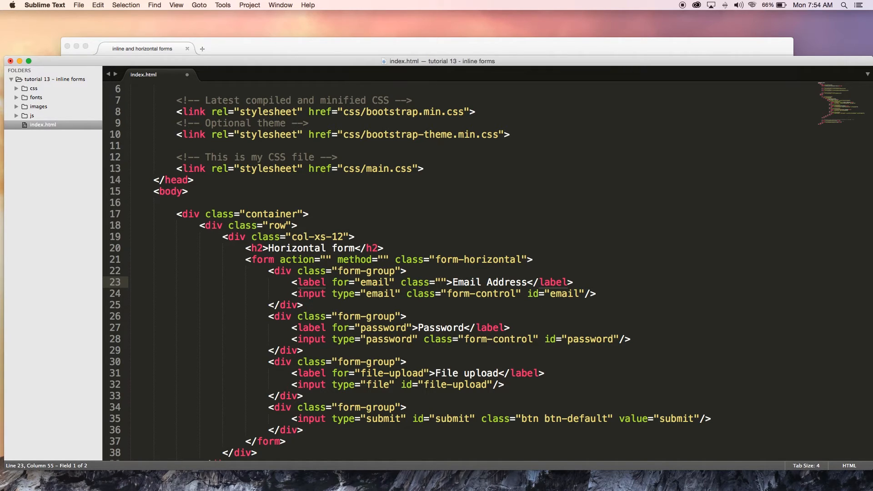
Step: Give the labels the classes col-sm-2 control-label
{"action": "type", "text": "col-sm-"}
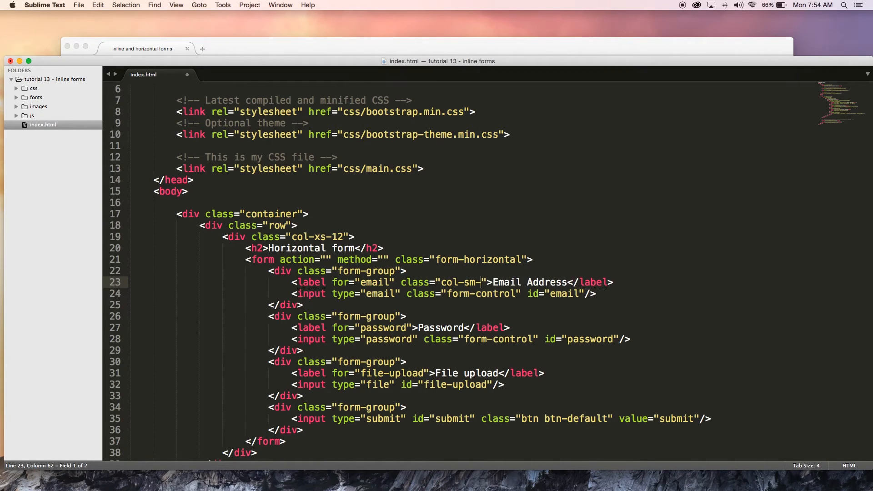
{"action": "type", "text": "2"}
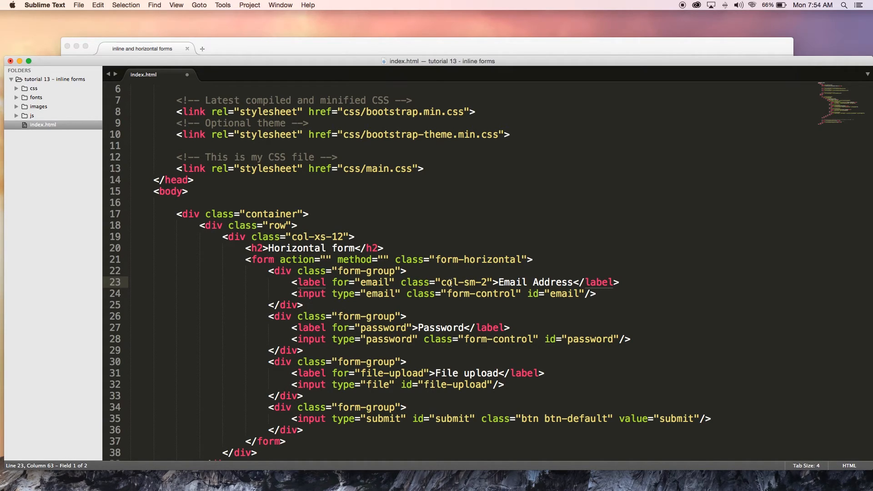
{"action": "mouse_move", "coordinate": [292, 282]}
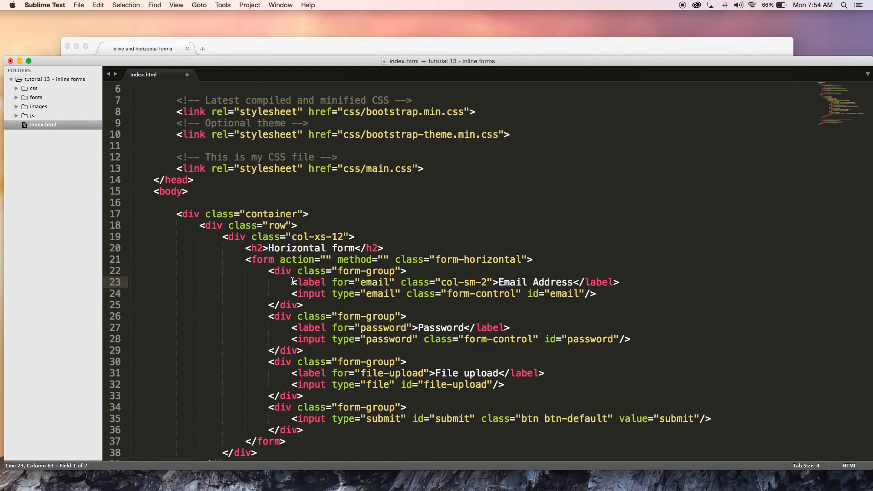
{"action": "mouse_move", "coordinate": [513, 282]}
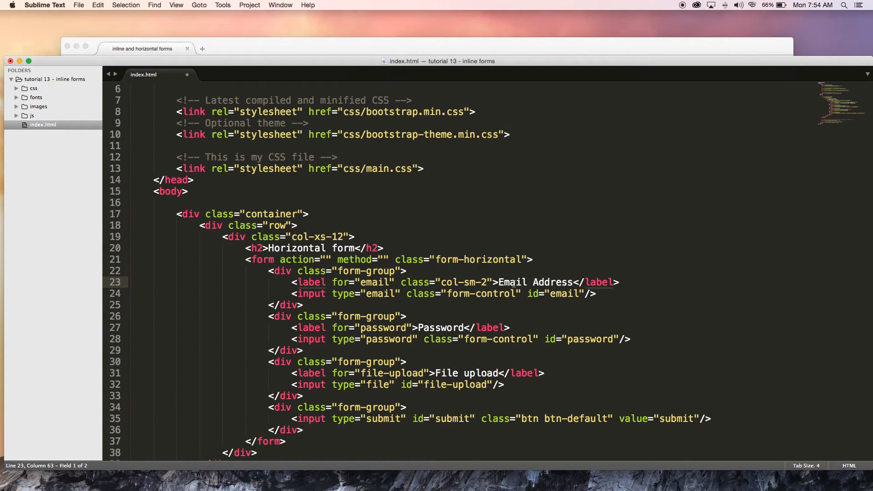
{"action": "type", "text": "con"}
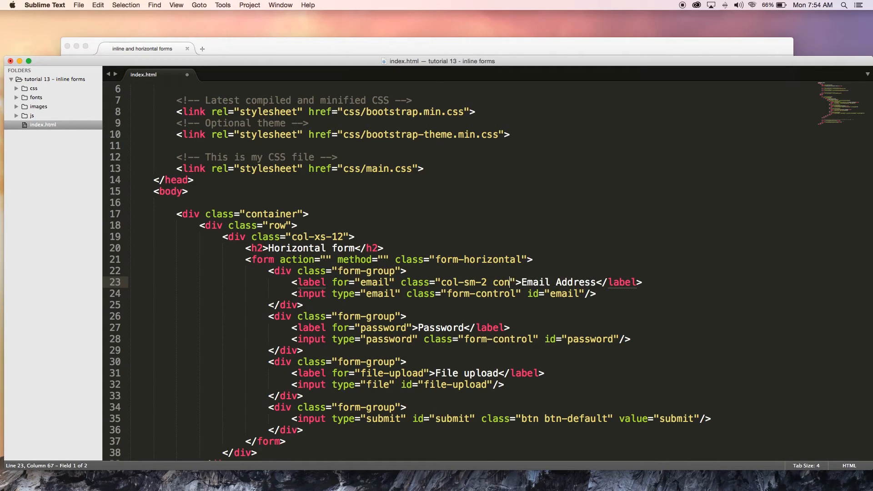
{"action": "type", "text": "trol"}
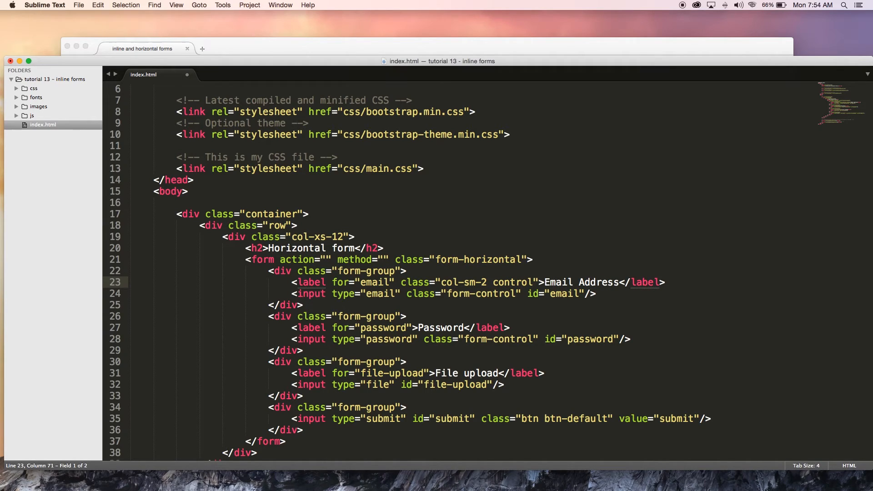
{"action": "type", "text": "-label"}
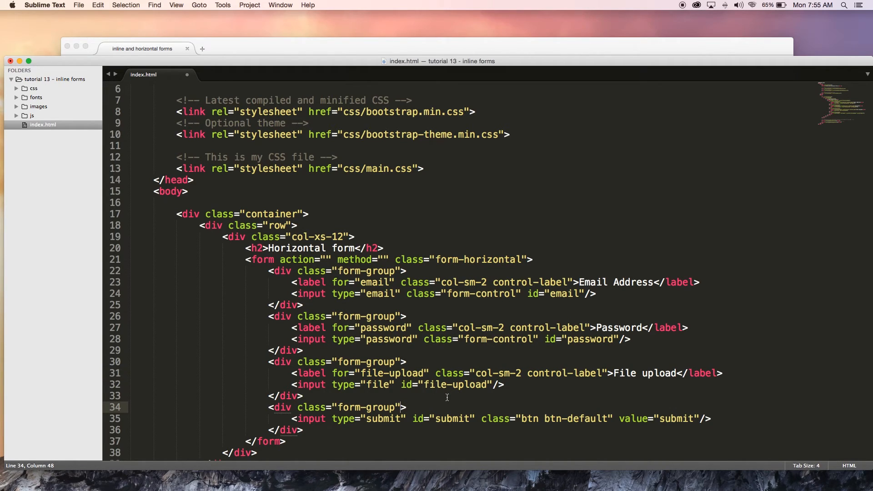
{"action": "mouse_move", "coordinate": [507, 285]}
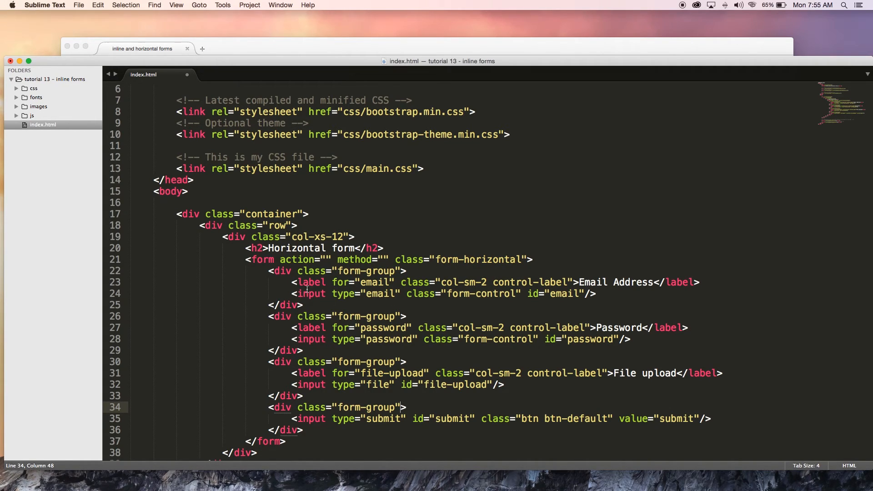
Step: Wrap the email input in <div class="col-sm-10"> with its closing </div> after the input
{"action": "left_click", "coordinate": [298, 294]}
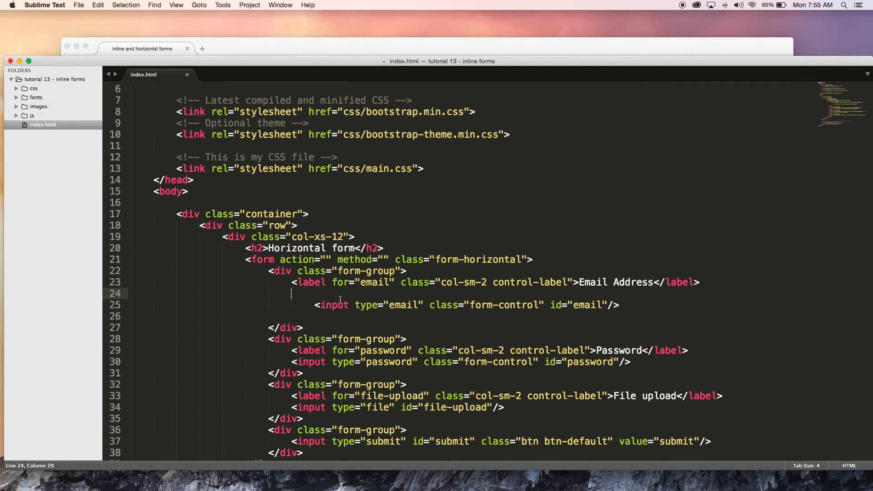
{"action": "type", "text": "div"}
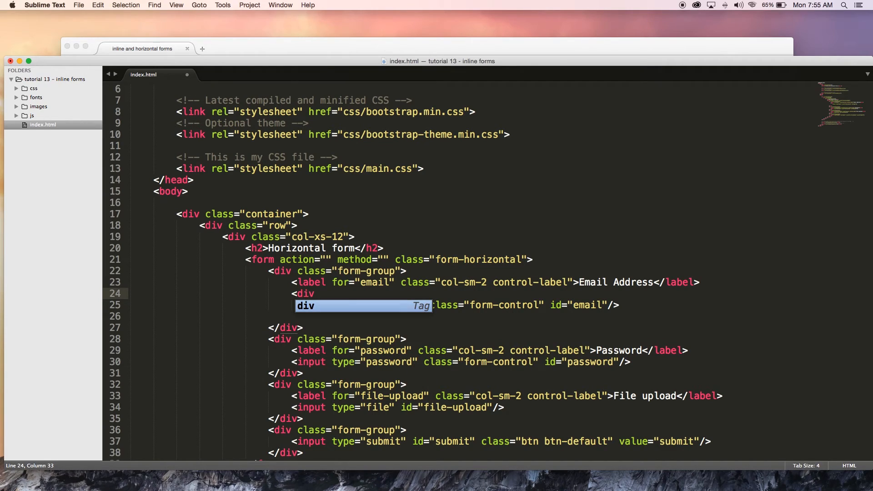
{"action": "type", "text": "class=\"col-sm-\">"}
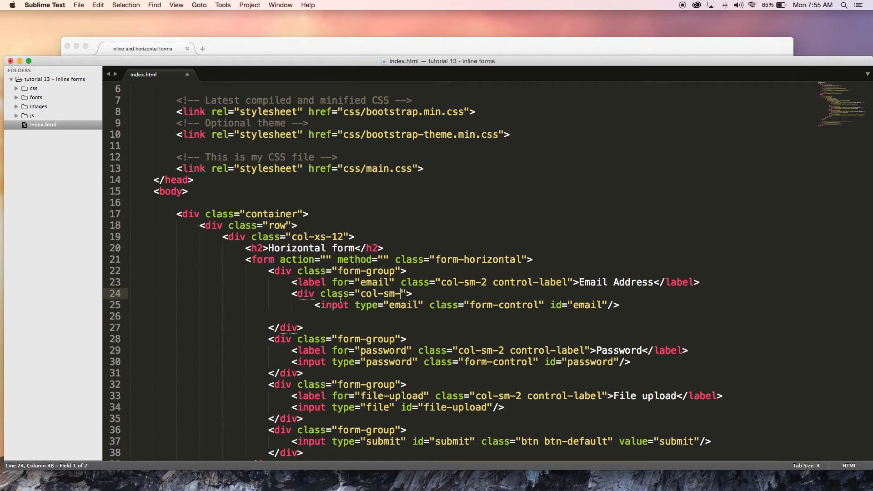
{"action": "mouse_move", "coordinate": [402, 282]}
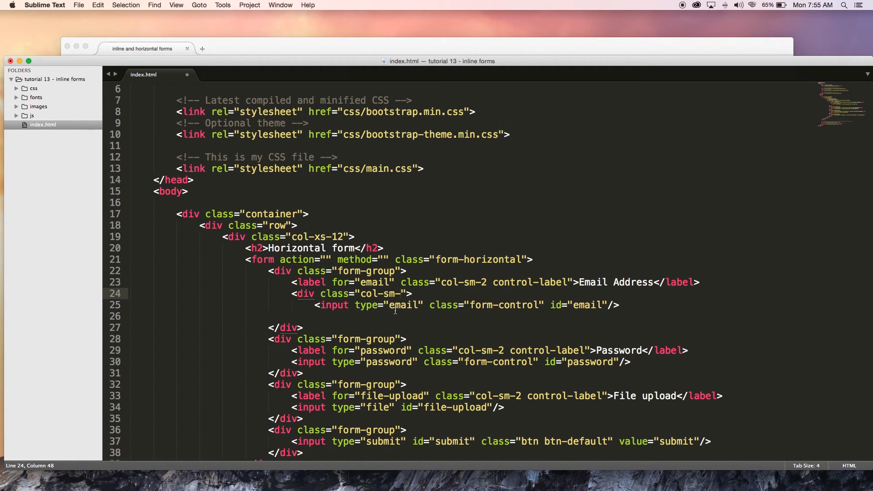
{"action": "type", "text": "10"}
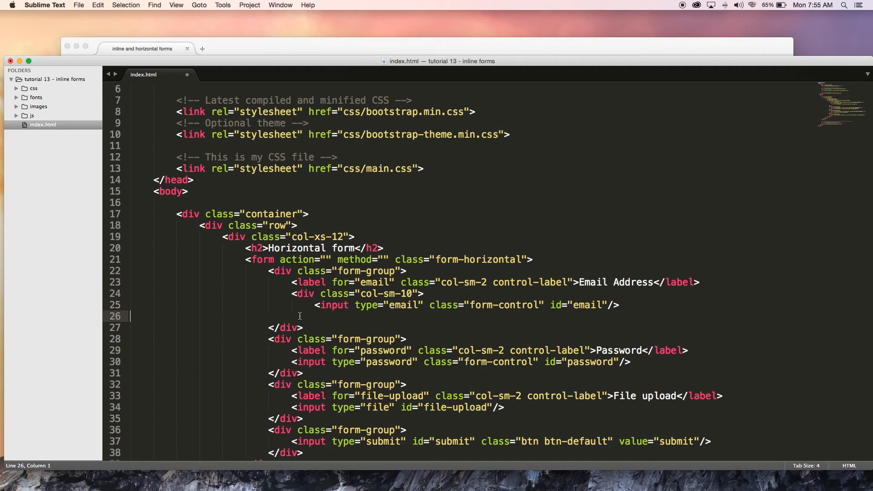
{"action": "left_click", "coordinate": [292, 315]}
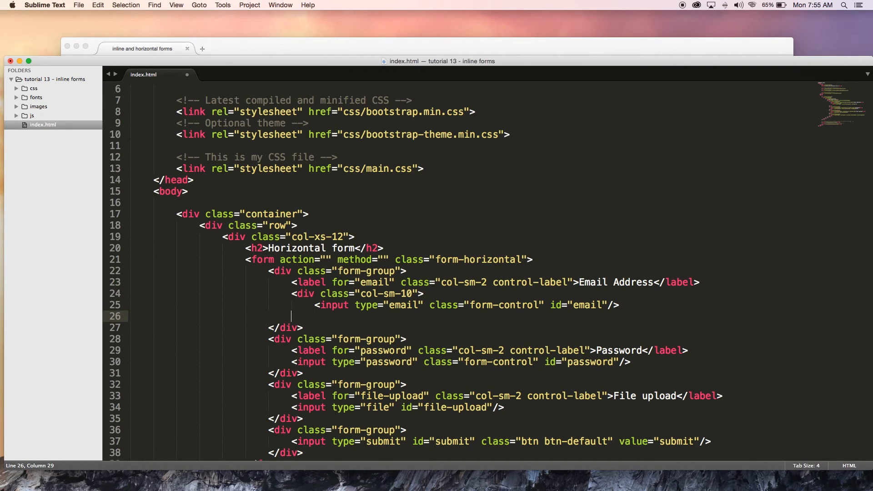
{"action": "type", "text": "<"}
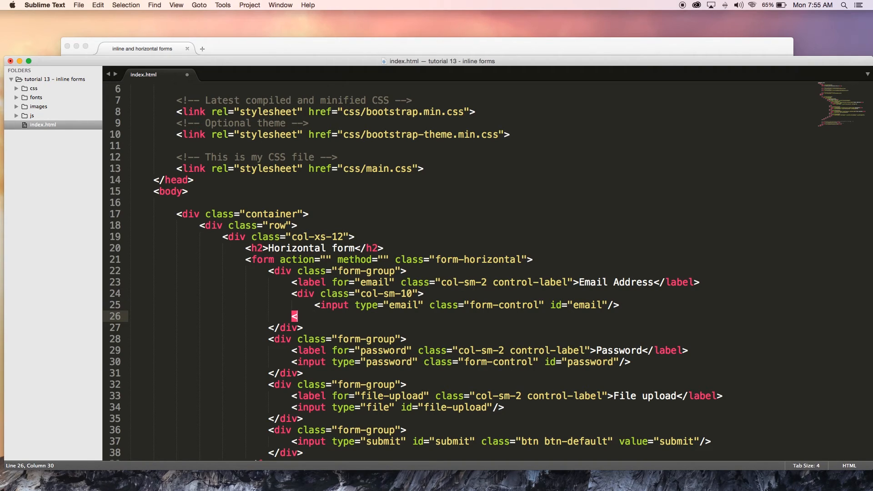
{"action": "type", "text": "/div>"}
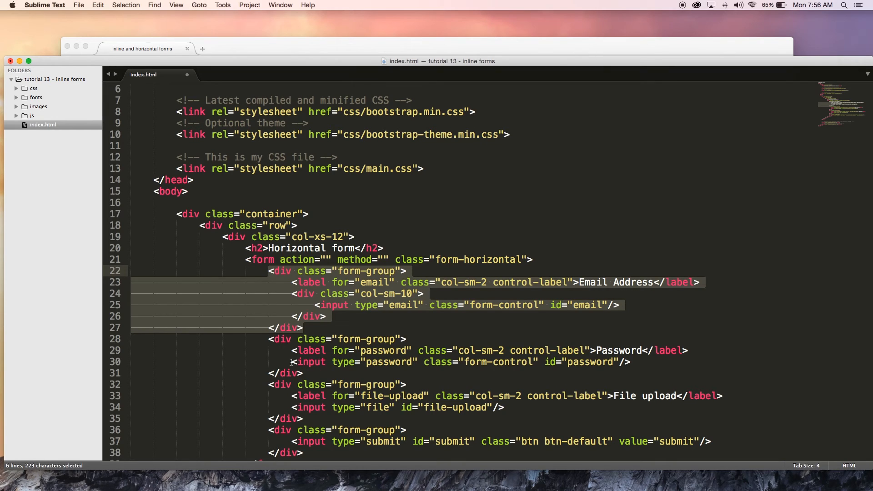
Step: Wrap the password and file upload inputs in col-sm-10 divs and save index.html
{"action": "double_click", "coordinate": [306, 293]}
{"action": "type", "text": "<div class=\"col-sm-10\">"}
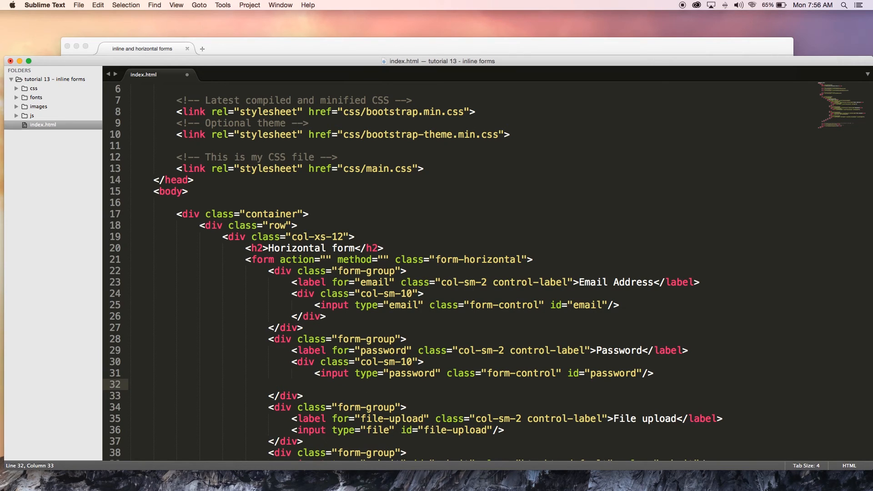
{"action": "type", "text": "</div>"}
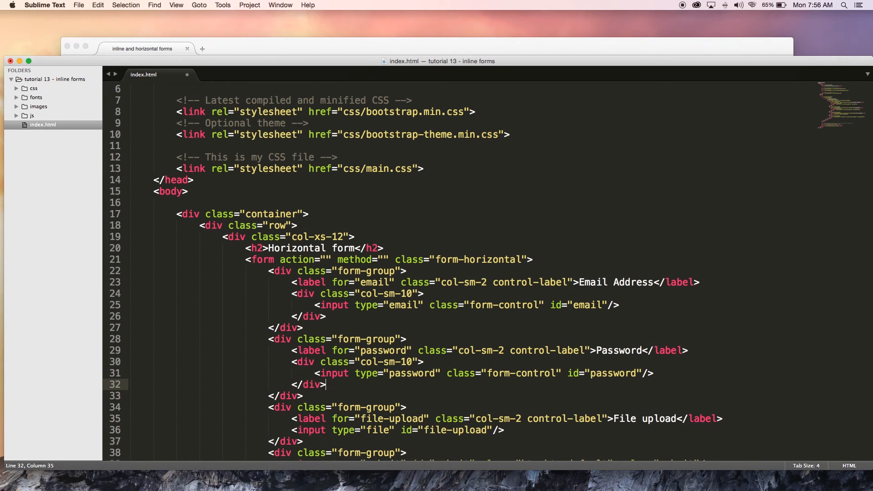
{"action": "scroll", "scroll_direction": "down", "scroll_amount": 3}
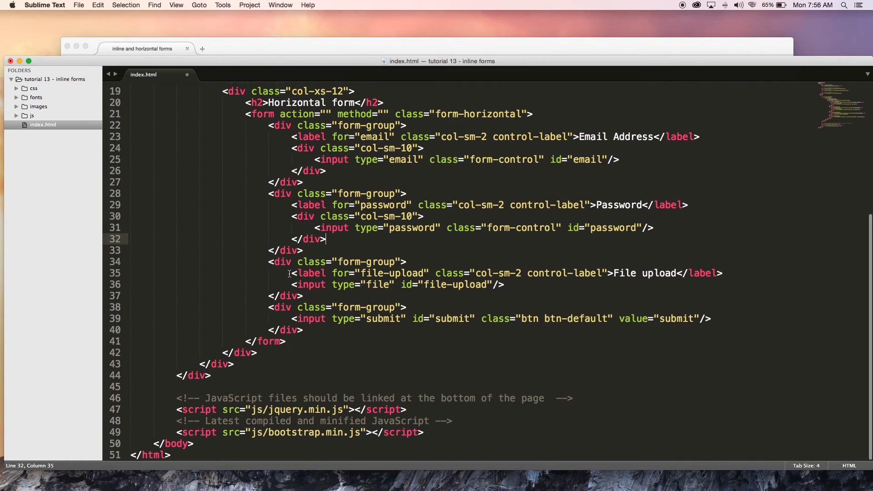
{"action": "left_click", "coordinate": [456, 284]}
{"action": "type", "text": "<div class=\"col-sm-10\">"}
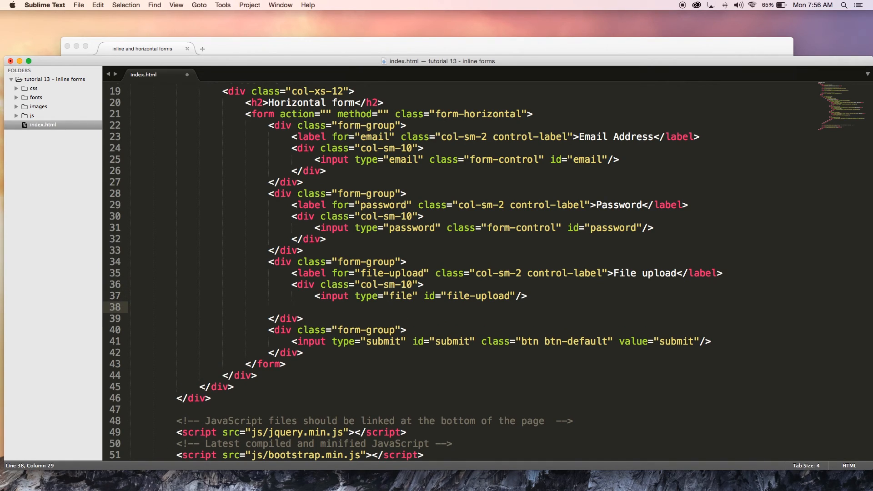
{"action": "type", "text": "</div>"}
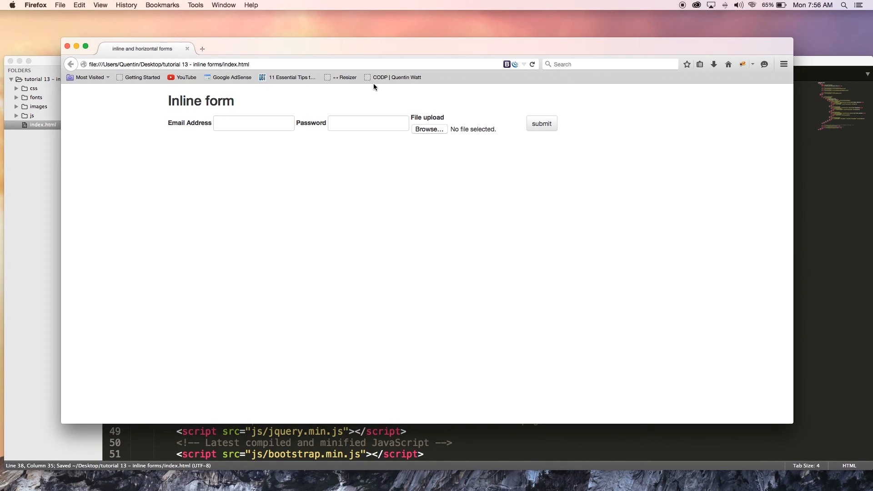
Step: Reload the Firefox preview to render the Horizontal form layout
{"action": "left_click", "coordinate": [532, 64]}
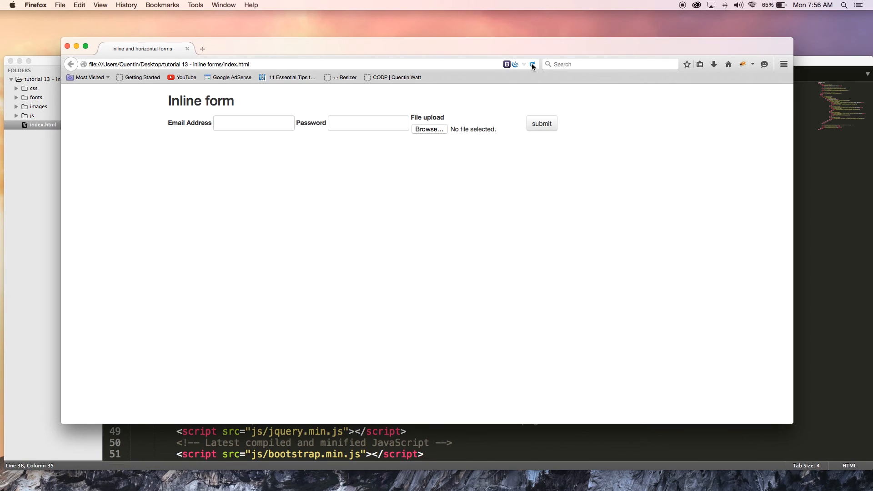
{"action": "left_click", "coordinate": [532, 64]}
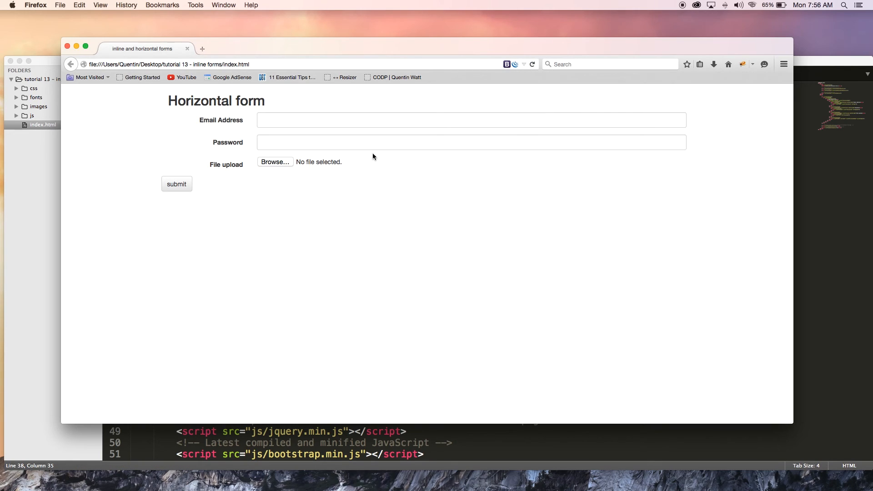
{"action": "mouse_move", "coordinate": [211, 125]}
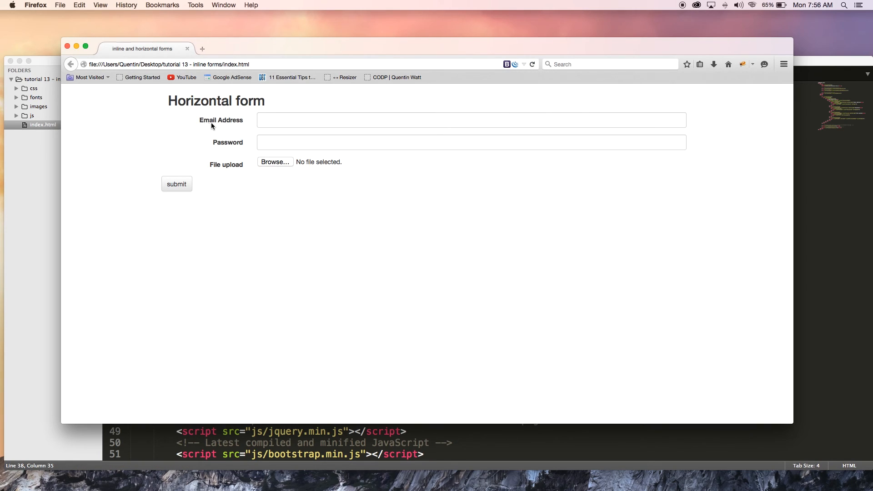
{"action": "mouse_move", "coordinate": [222, 149]}
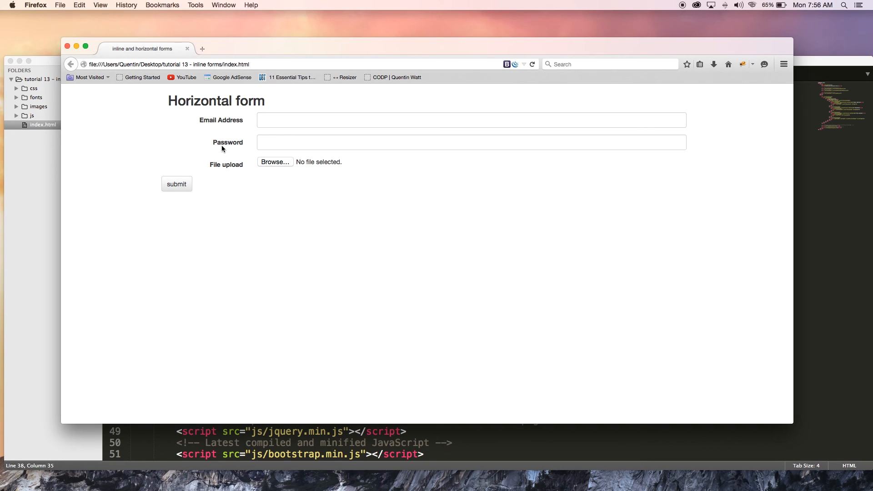
{"action": "mouse_move", "coordinate": [244, 171]}
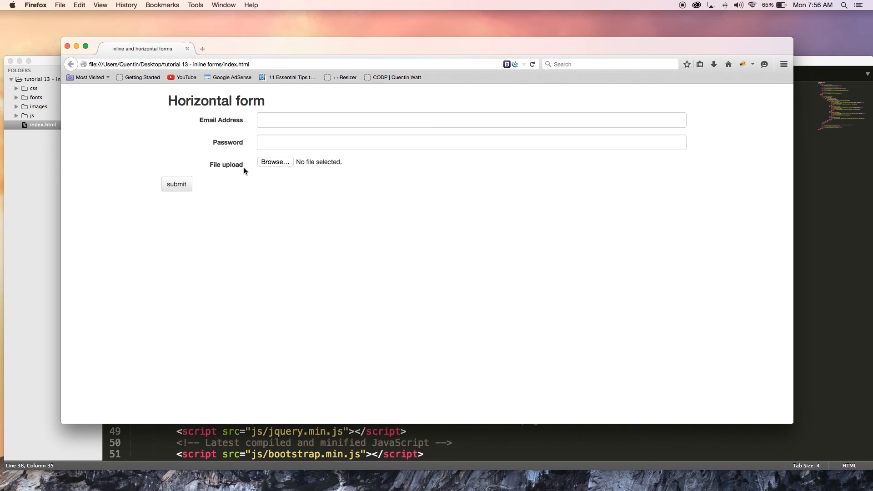
{"action": "mouse_move", "coordinate": [179, 195]}
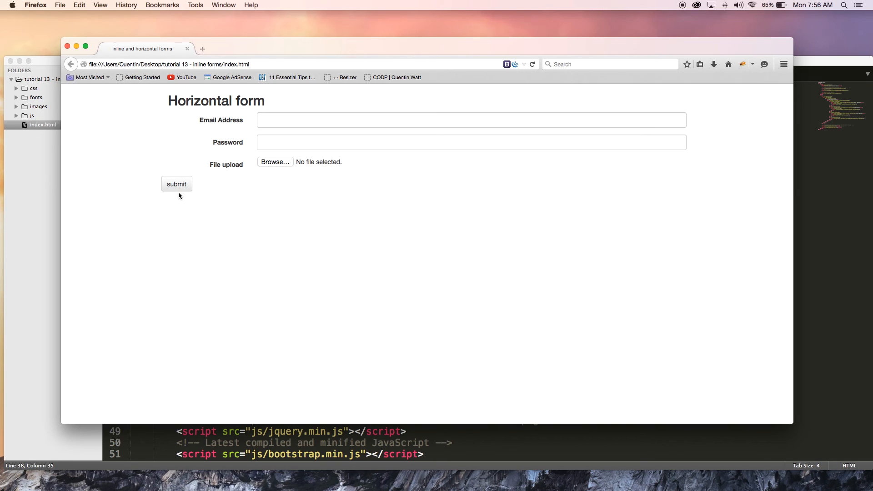
{"action": "mouse_move", "coordinate": [176, 184]}
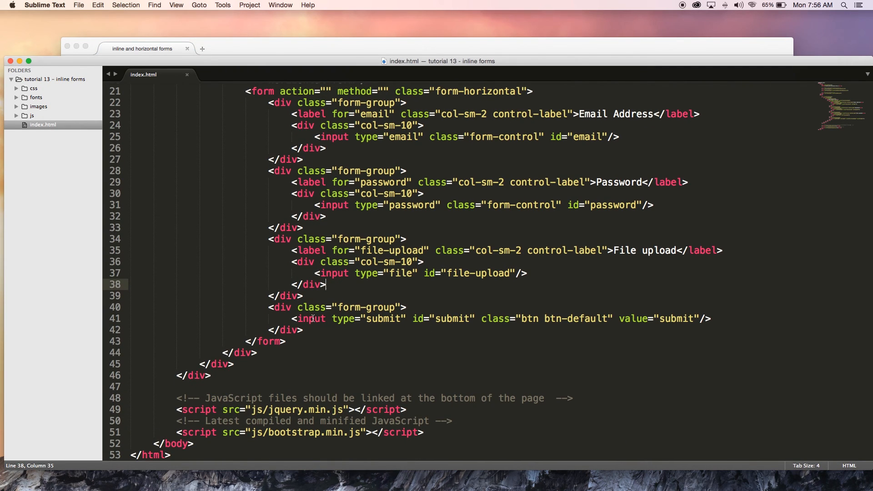
{"action": "mouse_move", "coordinate": [515, 325]}
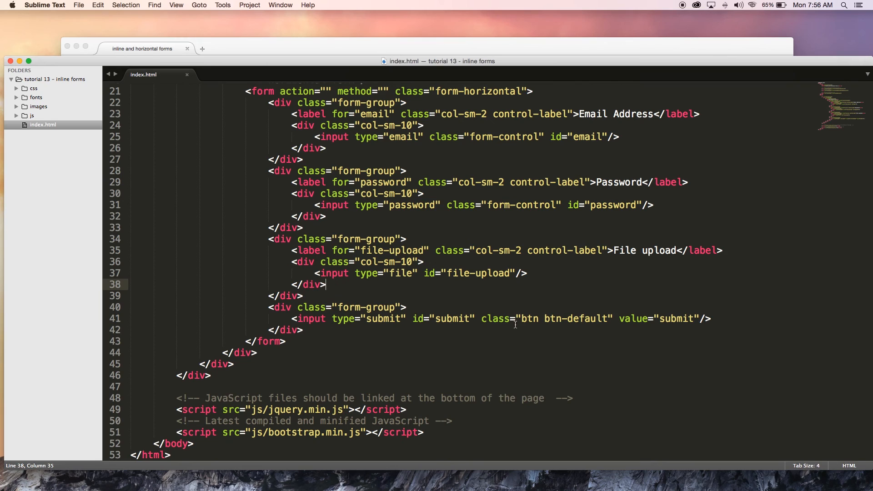
Step: Wrap the submit input in <div class="col-sm-10 col-sm-push-2">, save, and reload the preview
{"action": "key", "text": "enter"}
{"action": "type", "text": "<div class=\"col-sm-10\">"}
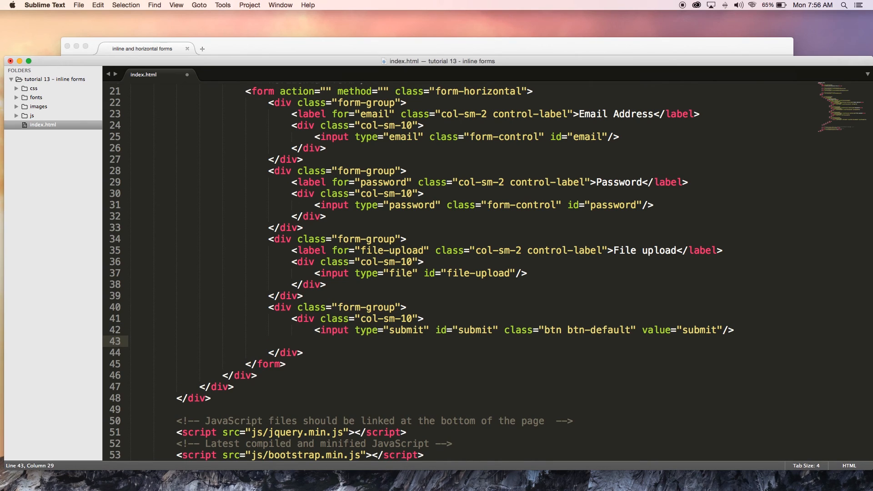
{"action": "type", "text": "</div>"}
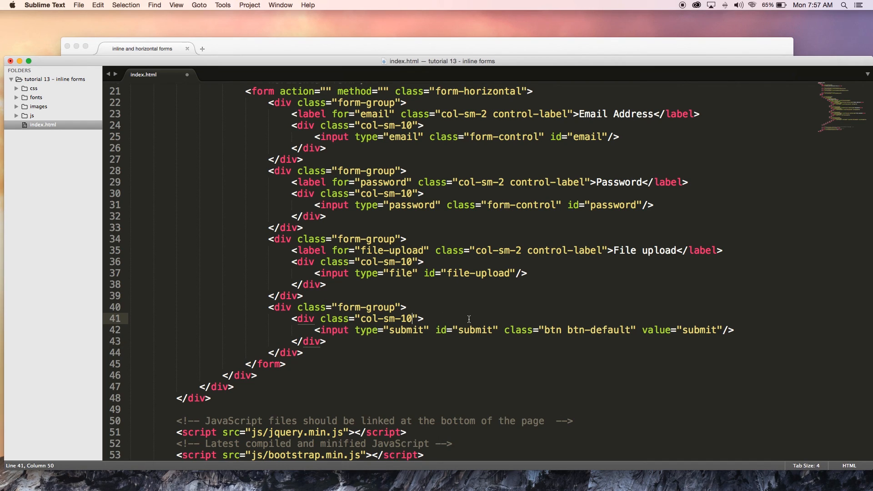
{"action": "type", "text": "cl"}
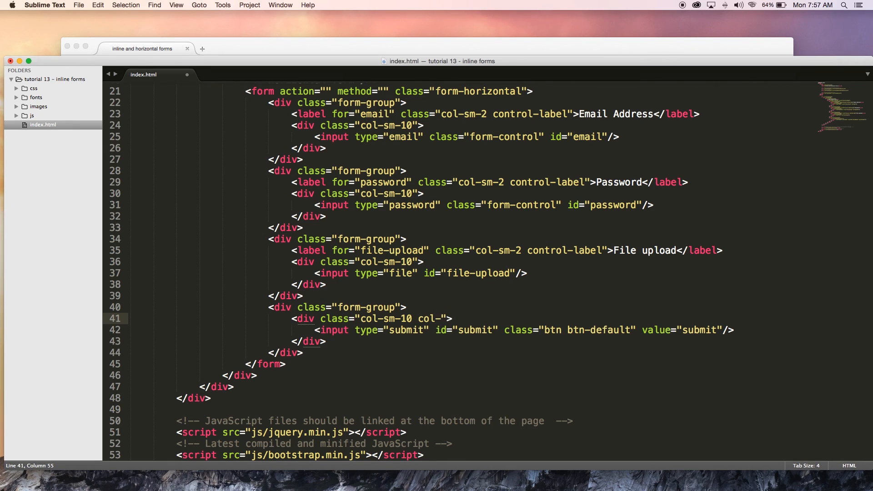
{"action": "type", "text": "push"}
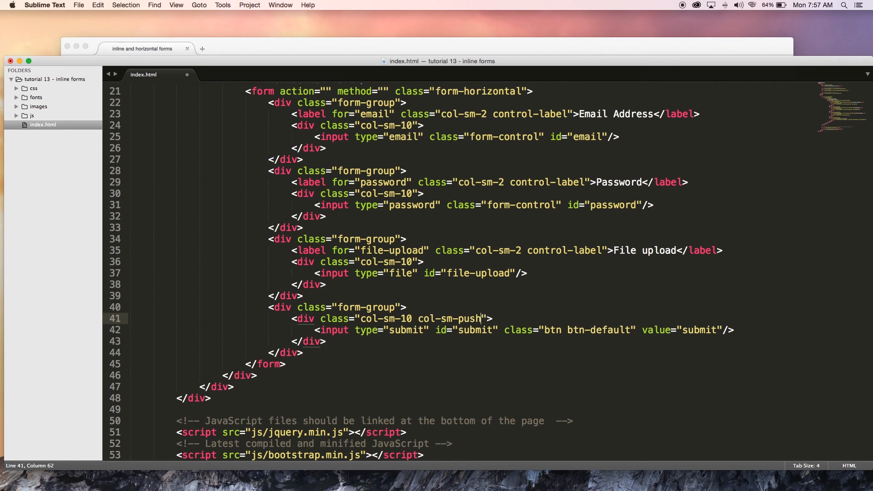
{"action": "type", "text": "-2"}
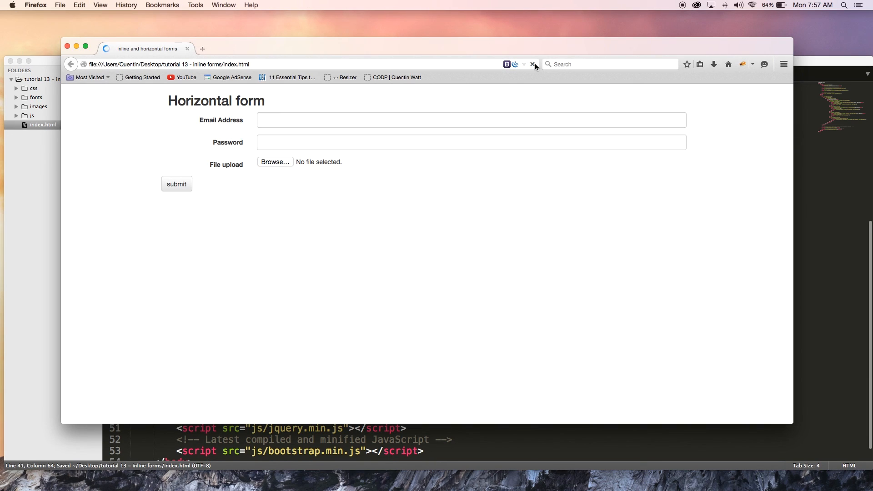
{"action": "left_click", "coordinate": [533, 64]}
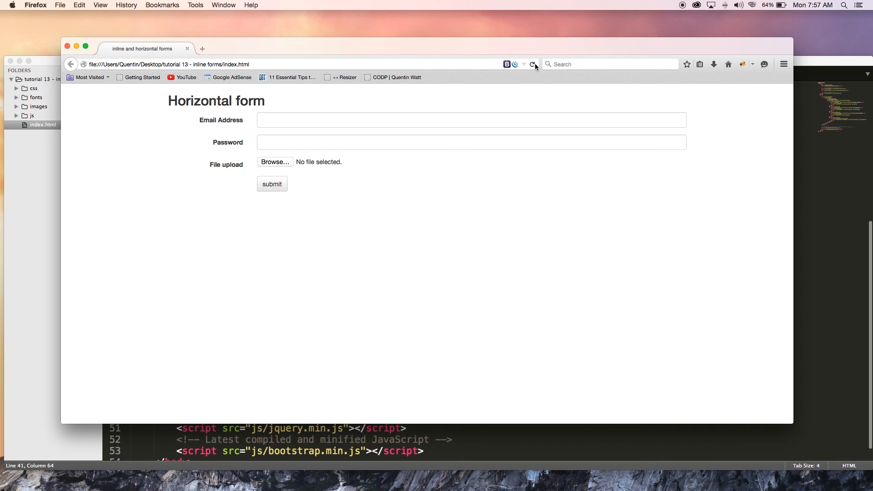